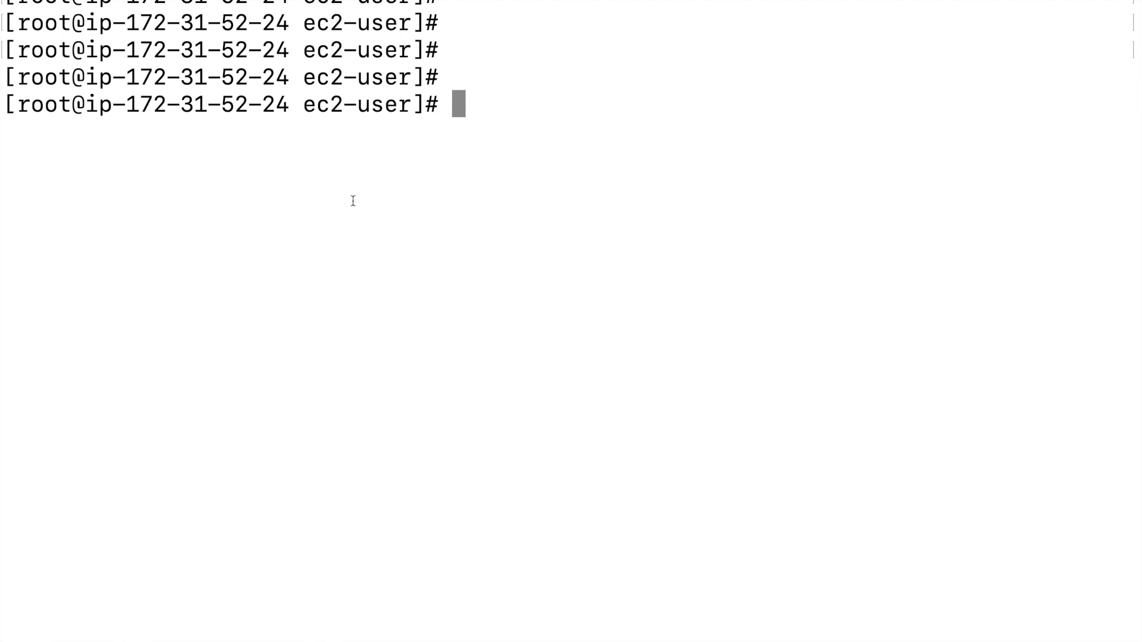
Step: Run terraform --version to see whether Terraform already exists on the instance
{"action": "type", "text": "terraf"}
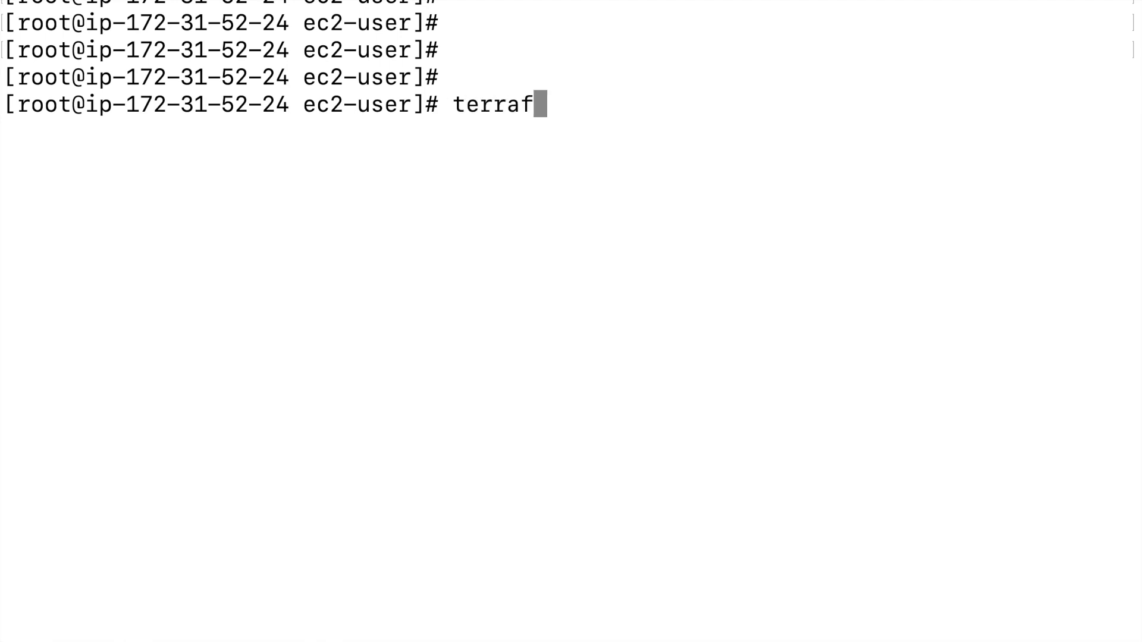
{"action": "key", "text": "Return"}
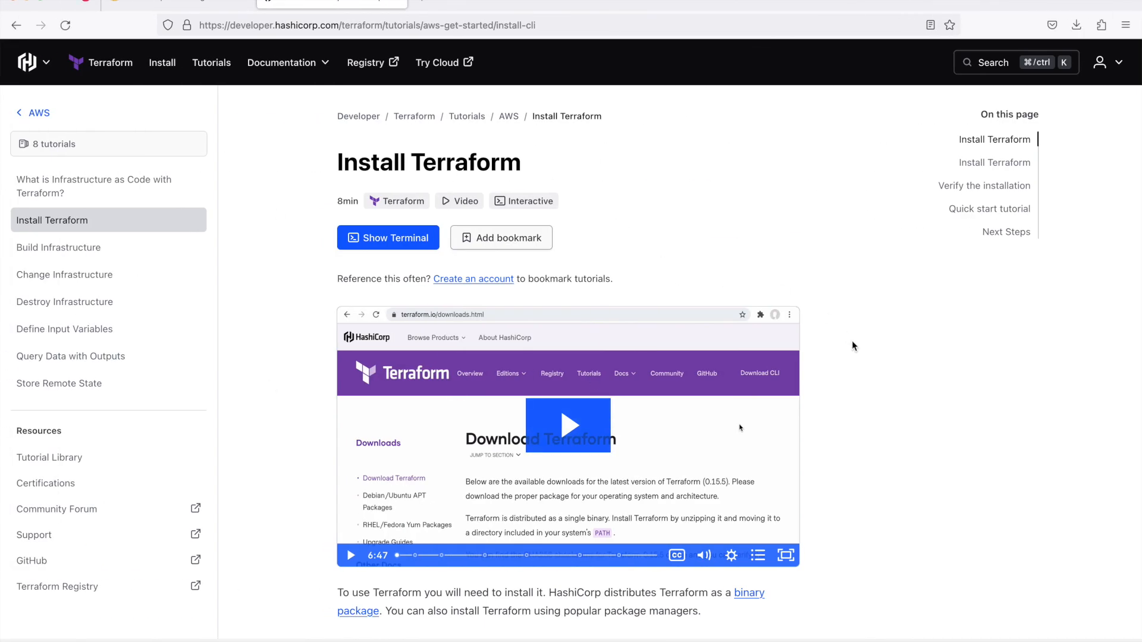
{"action": "mouse_move", "coordinate": [865, 361]}
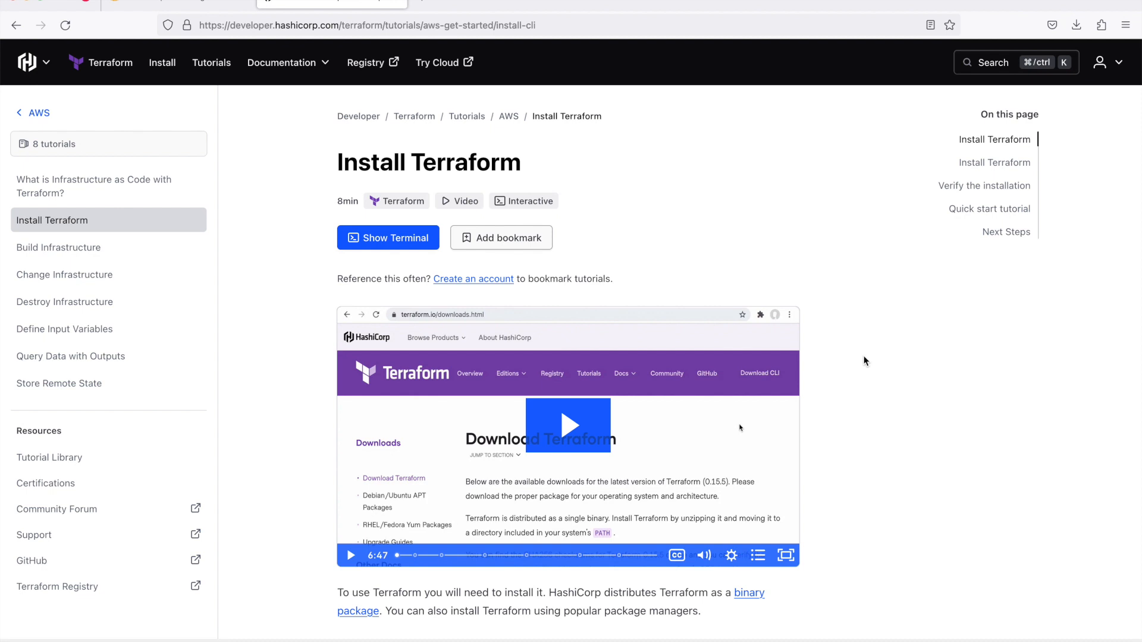
{"action": "mouse_move", "coordinate": [594, 84]}
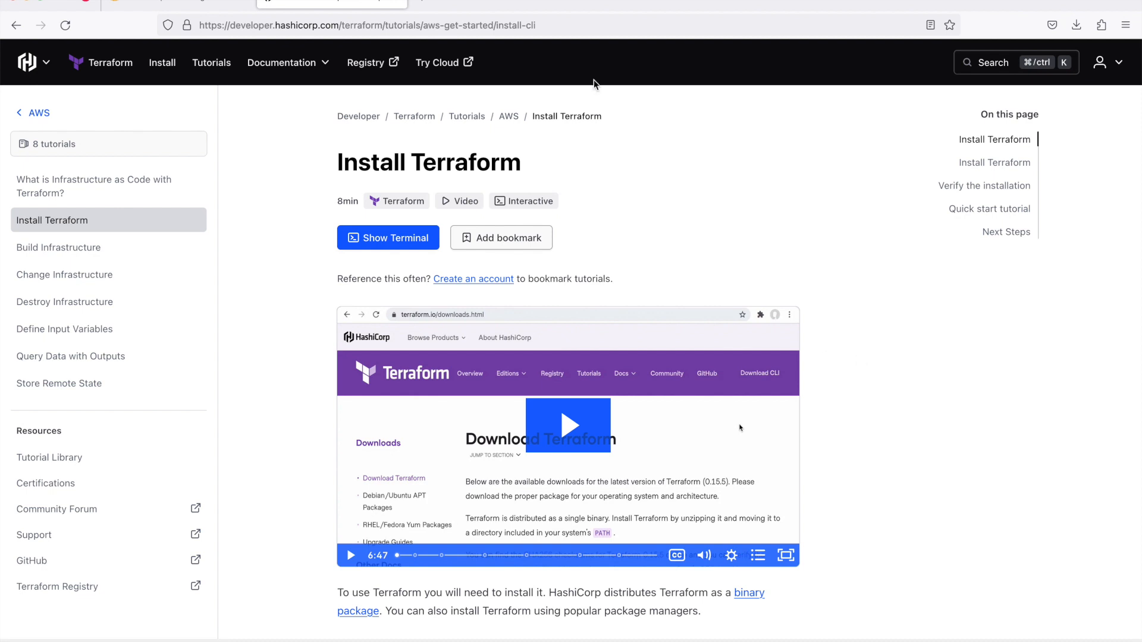
Step: Scroll the Install Terraform tutorial down to the Linux, Amazon Linux yum commands
{"action": "left_click", "coordinate": [364, 25]}
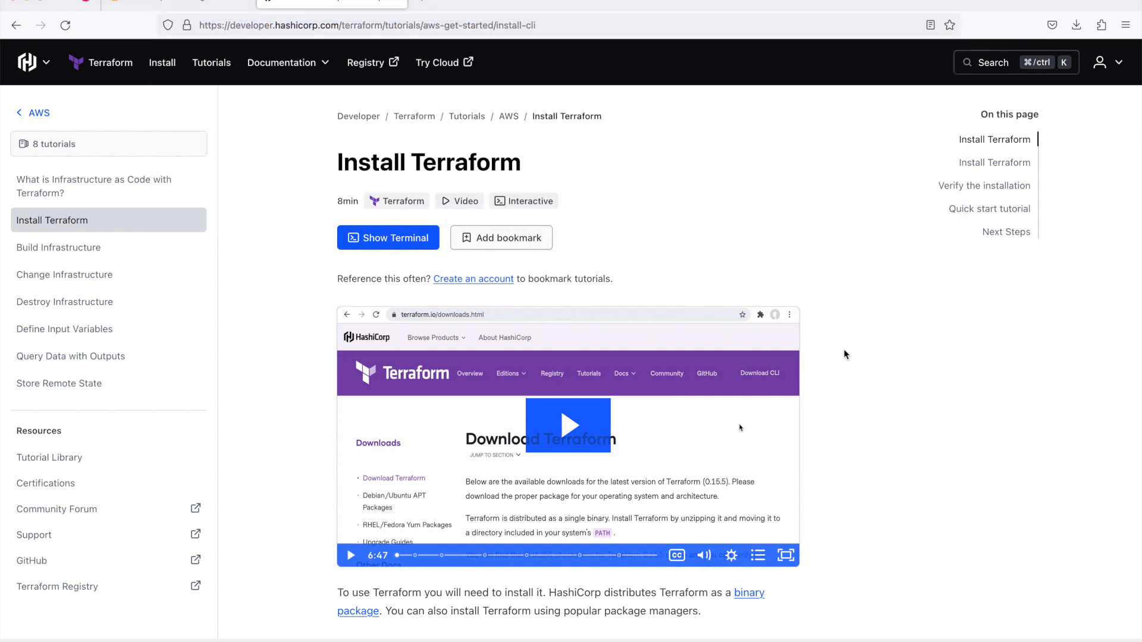
{"action": "mouse_move", "coordinate": [825, 410]}
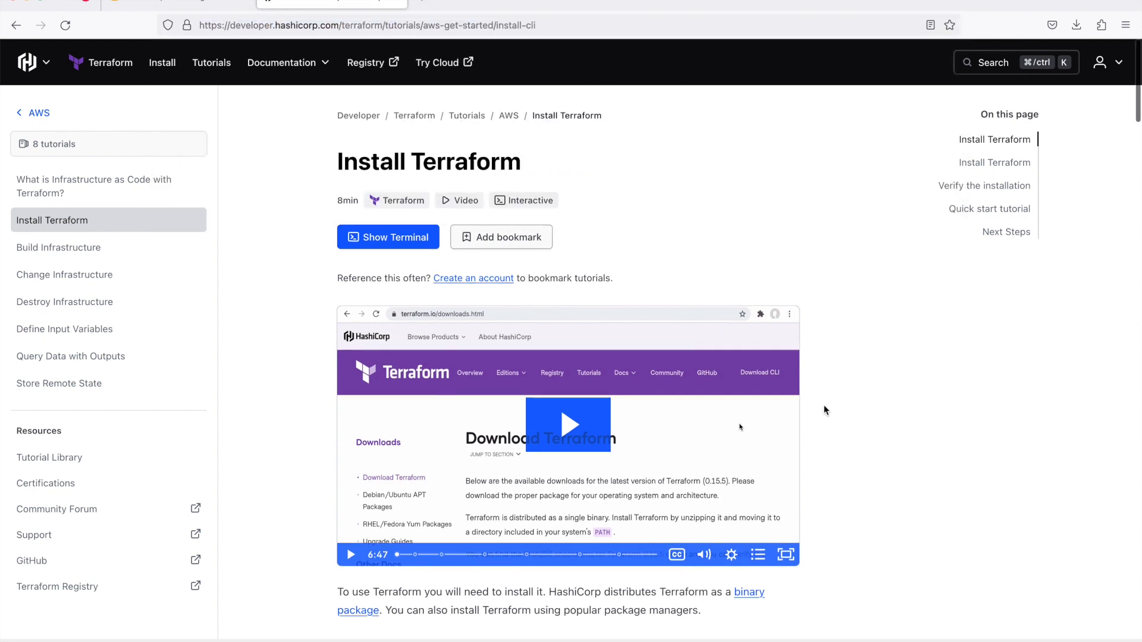
{"action": "scroll", "scroll_direction": "down", "scroll_amount": 3}
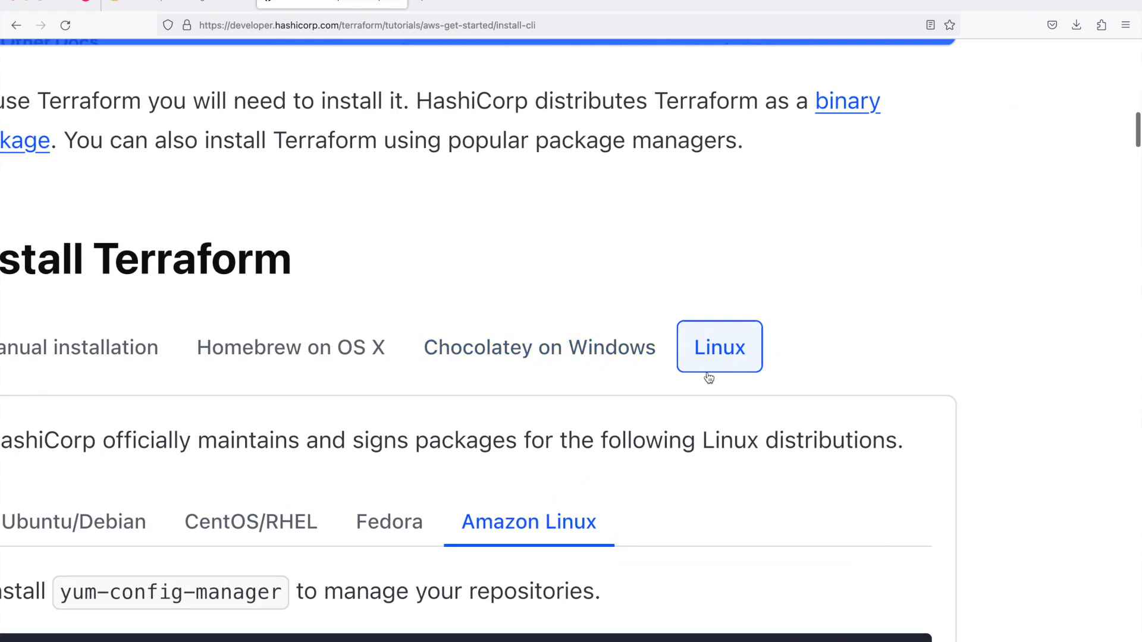
{"action": "scroll", "scroll_direction": "down", "scroll_amount": 3}
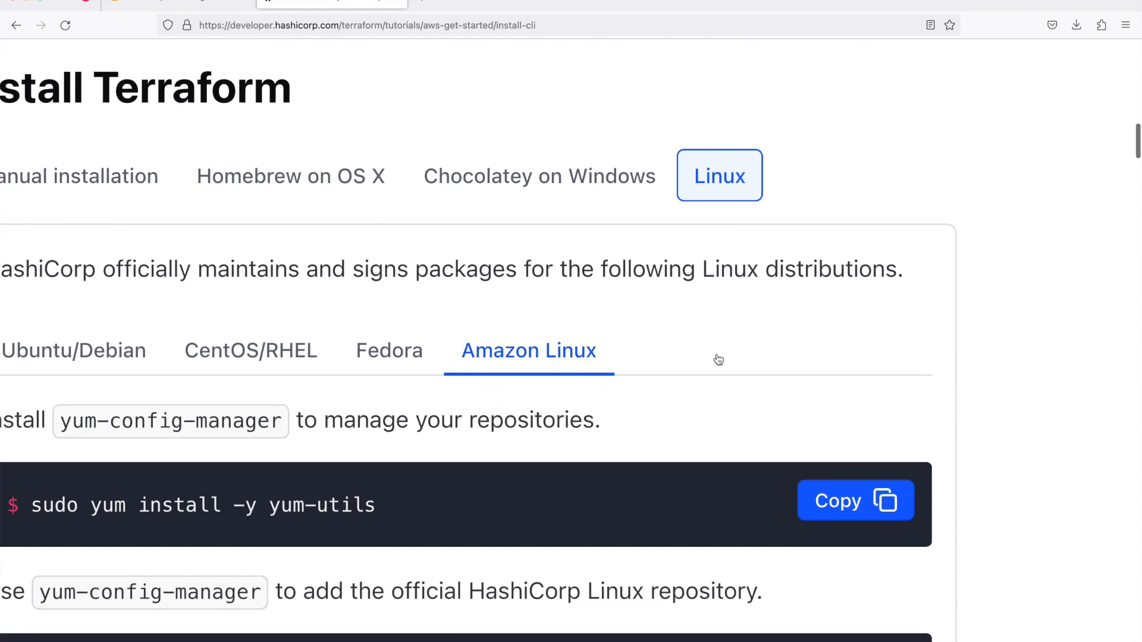
{"action": "mouse_move", "coordinate": [512, 361]}
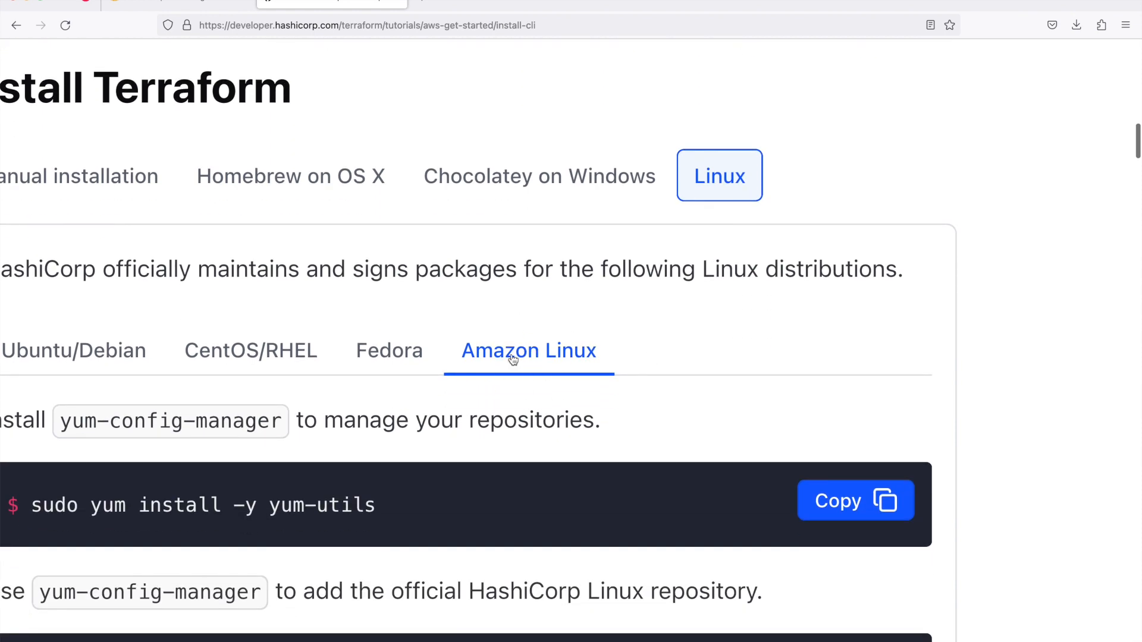
{"action": "mouse_move", "coordinate": [463, 405]}
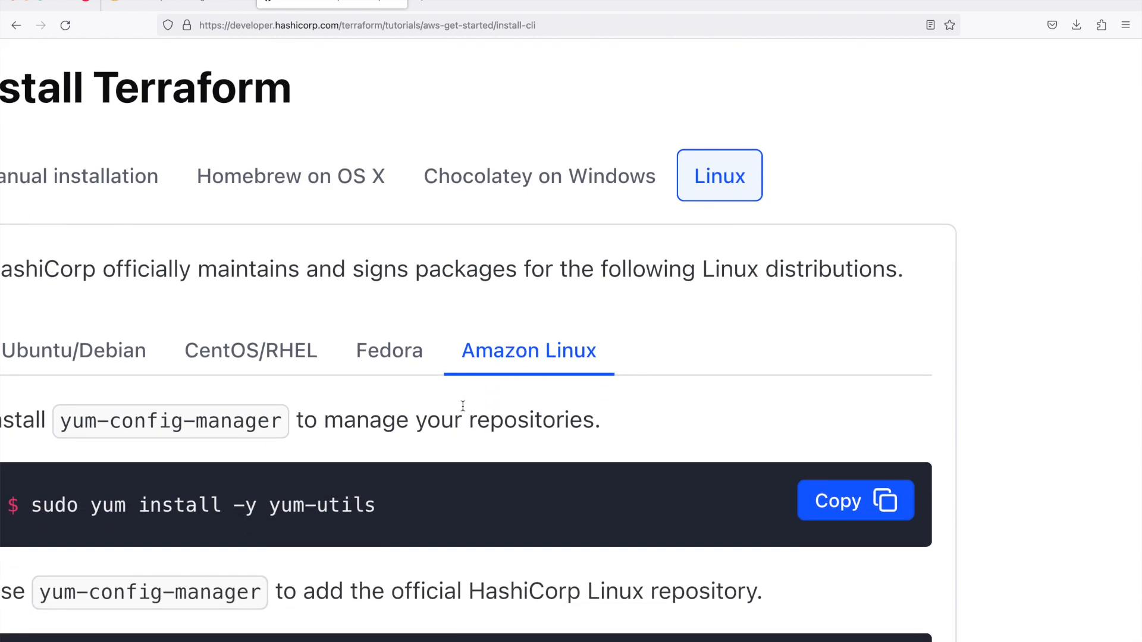
{"action": "scroll", "scroll_direction": "down", "scroll_amount": 3}
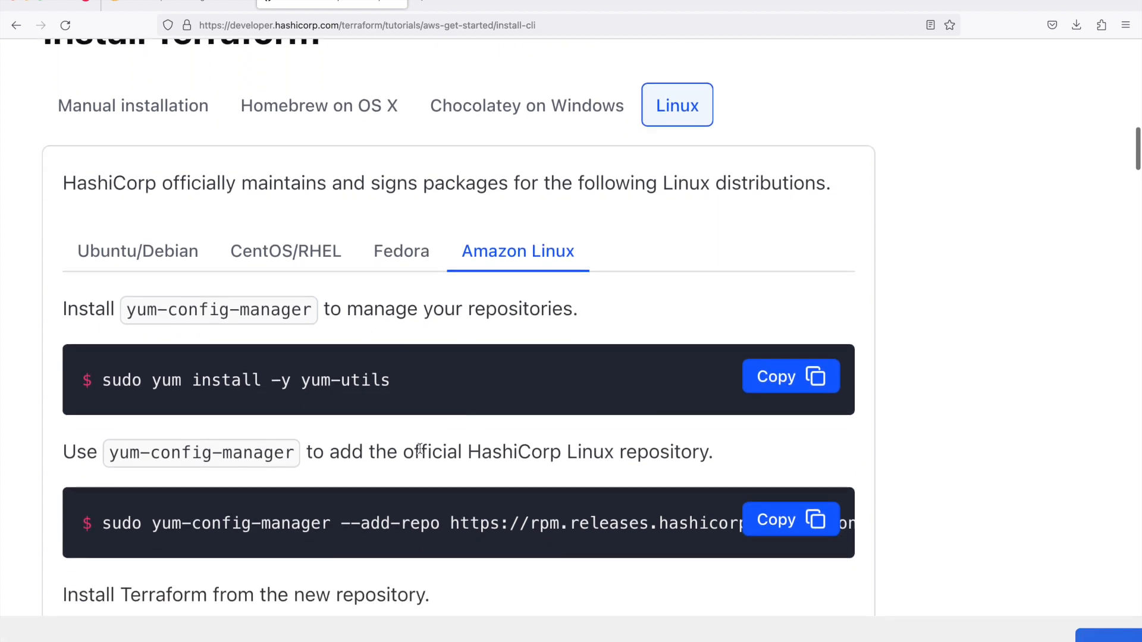
{"action": "scroll", "scroll_direction": "down", "scroll_amount": 3}
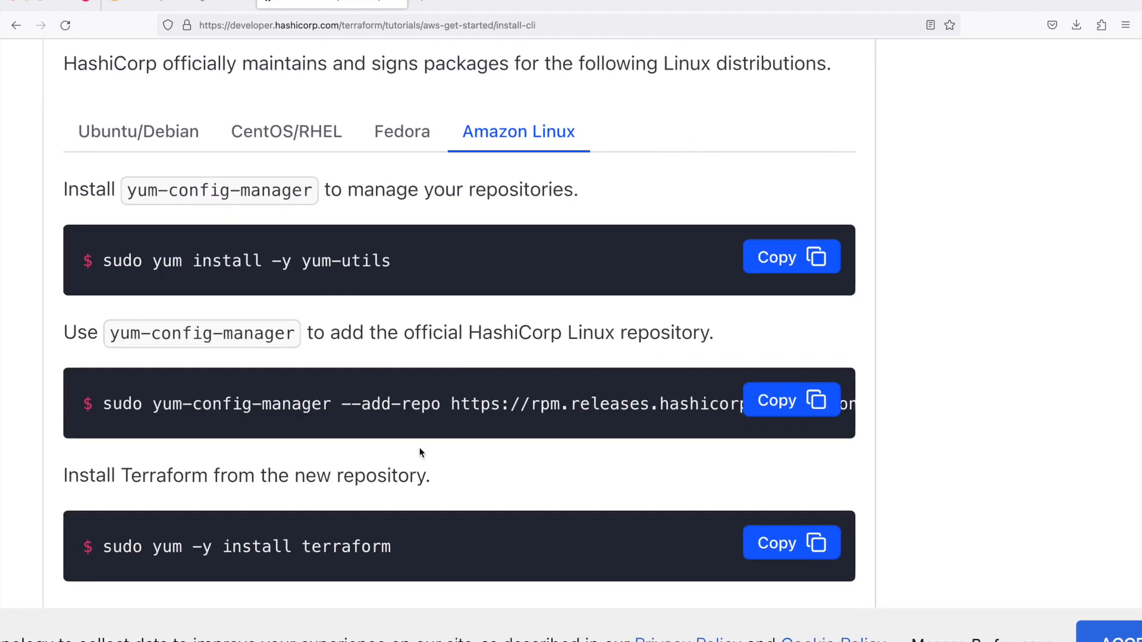
{"action": "mouse_move", "coordinate": [405, 350]}
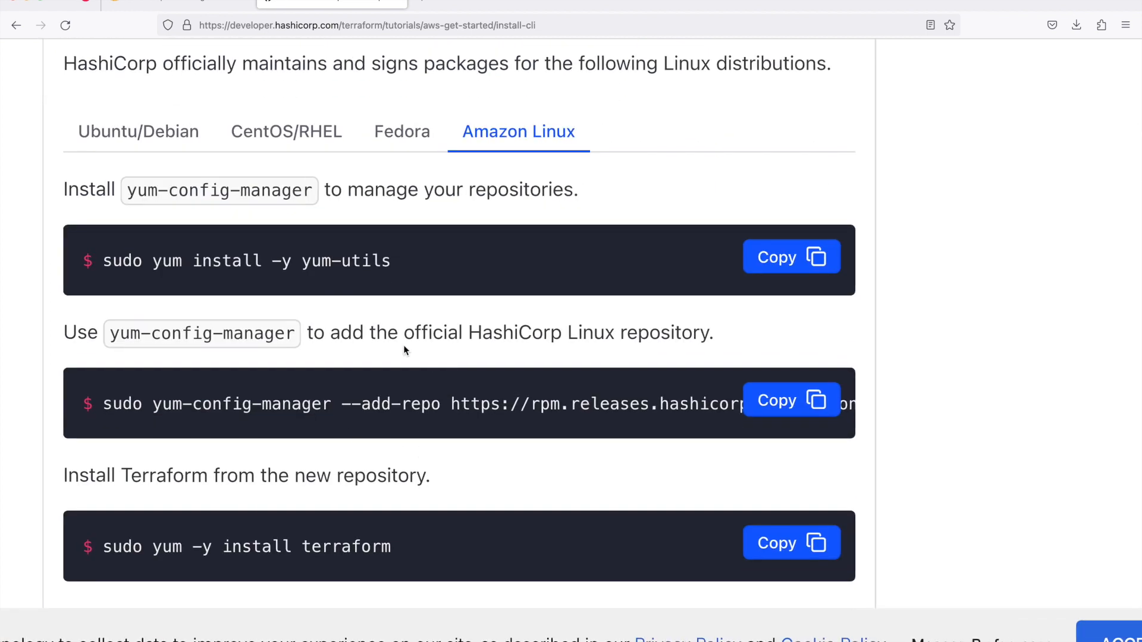
{"action": "mouse_move", "coordinate": [344, 445]}
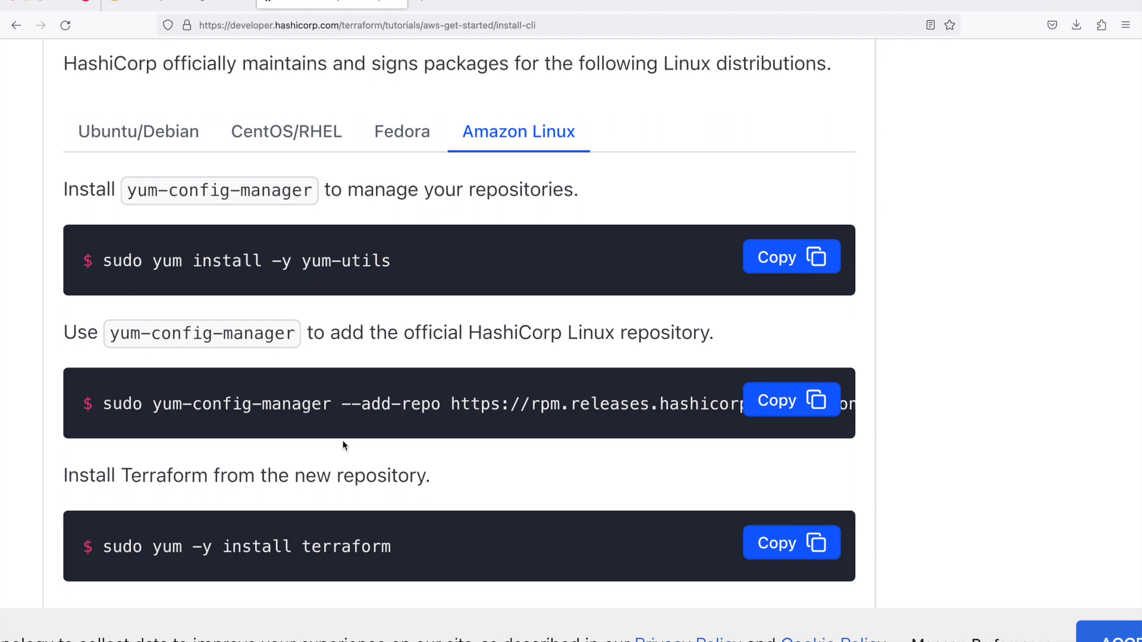
{"action": "mouse_move", "coordinate": [356, 542]}
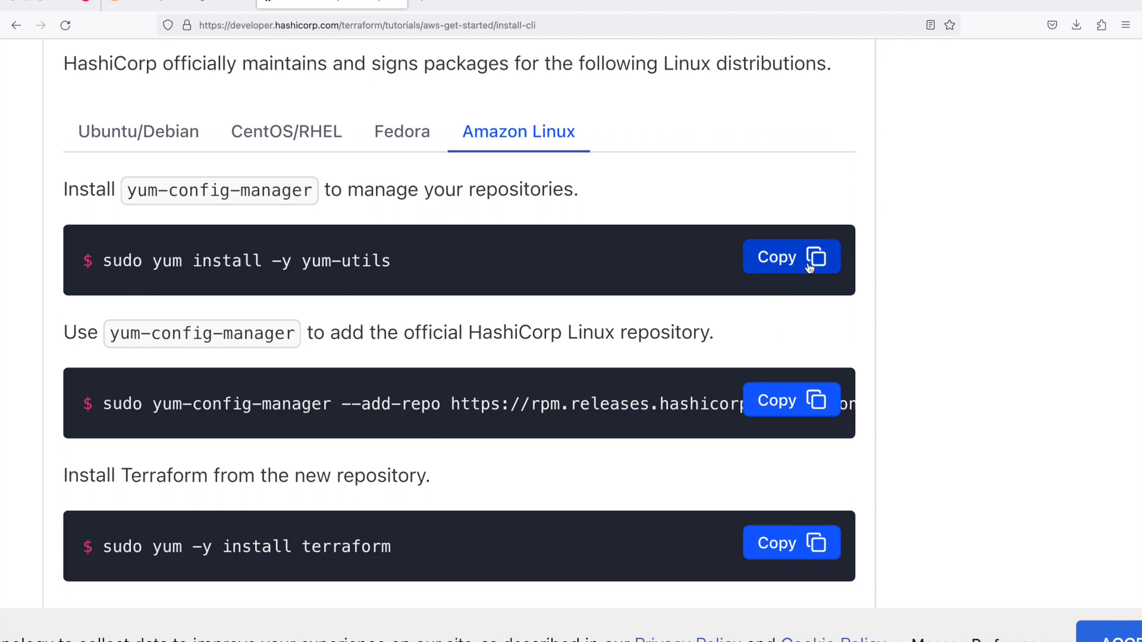
{"action": "mouse_move", "coordinate": [363, 275]}
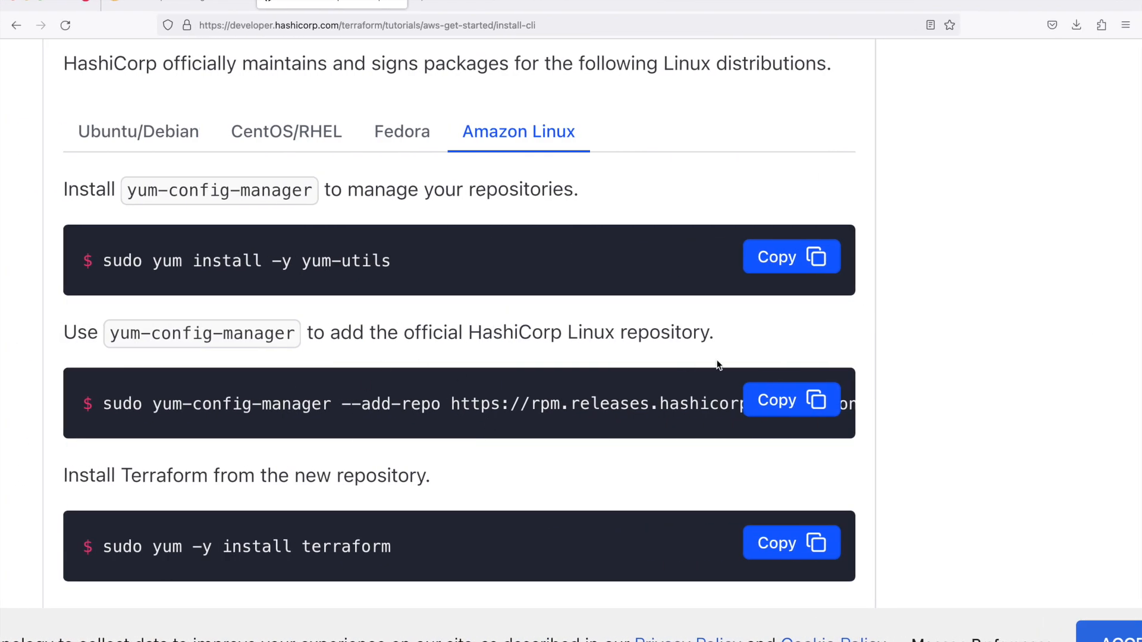
{"action": "mouse_move", "coordinate": [501, 418]}
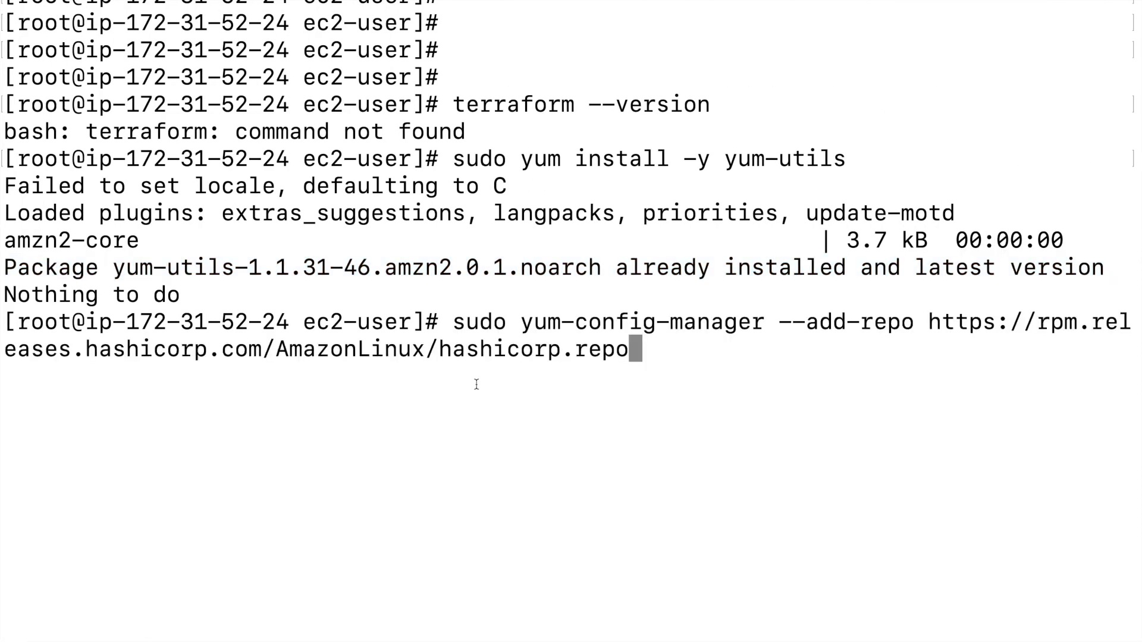
Step: Add the HashiCorp repository with yum-config-manager and copy the Terraform install command
{"action": "key", "text": "Return"}
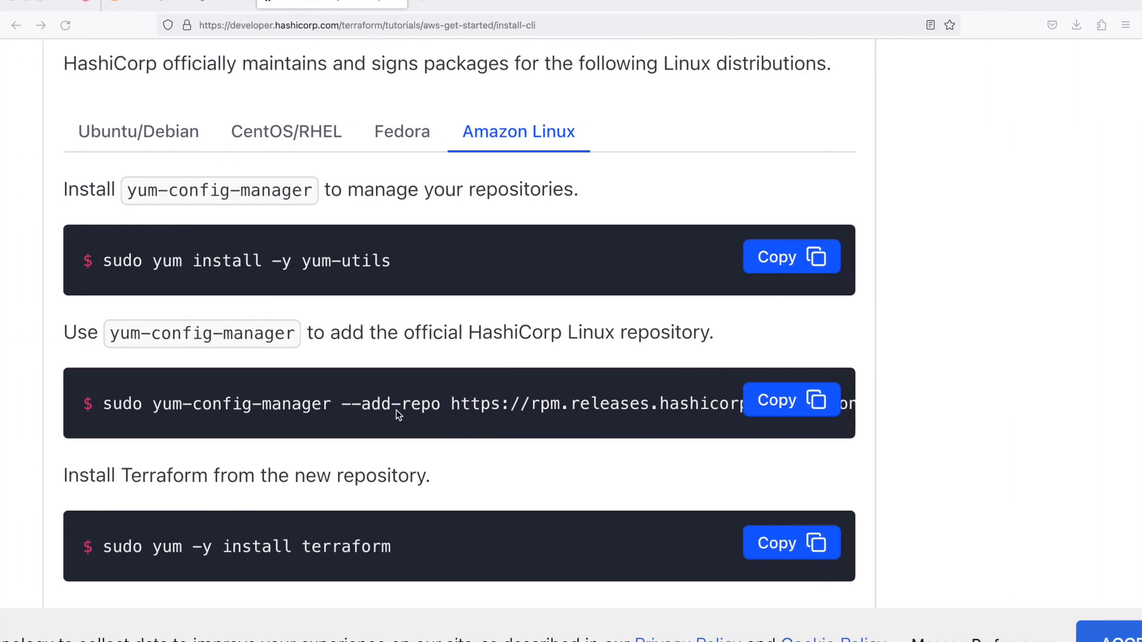
{"action": "mouse_move", "coordinate": [273, 557]}
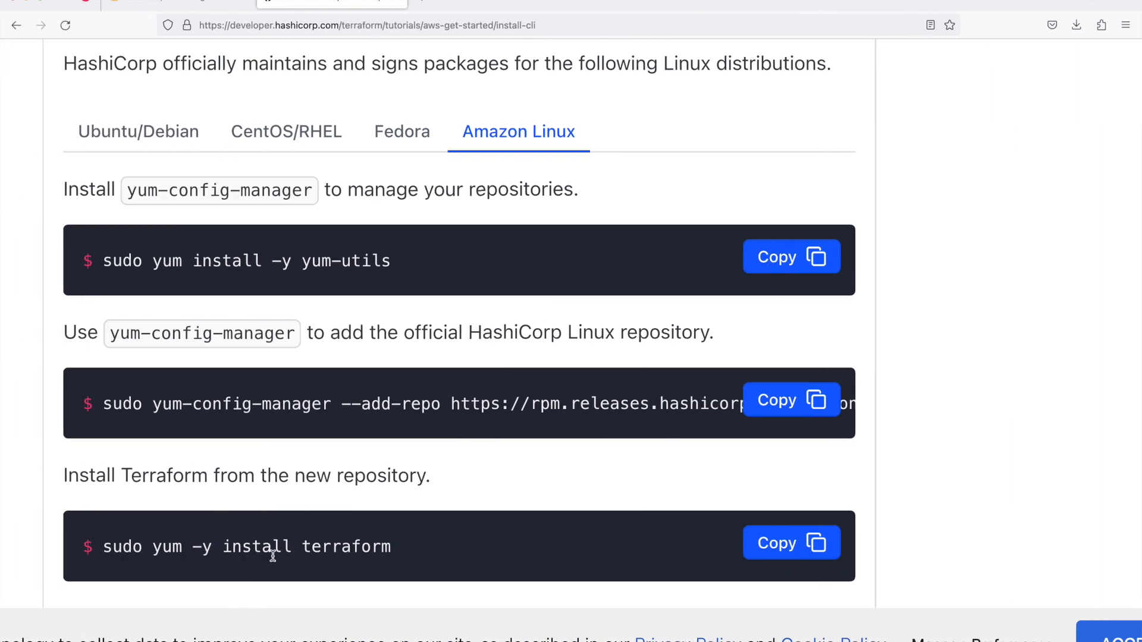
{"action": "left_click", "coordinate": [790, 542]}
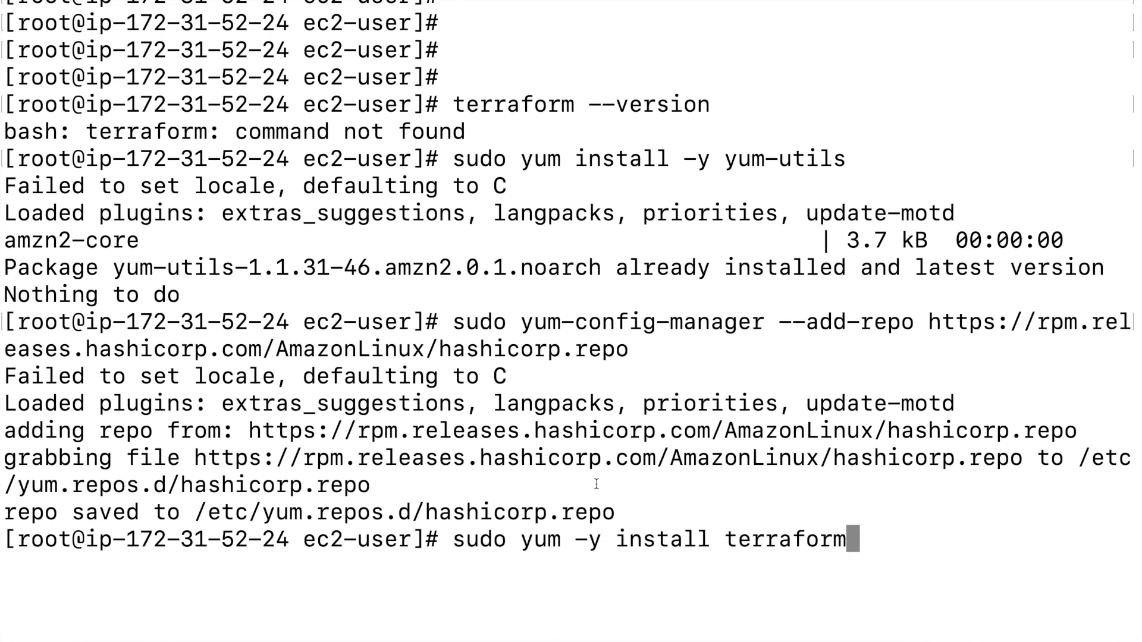
Step: Install Terraform 1.3.7 with sudo yum -y install terraform until it completes
{"action": "key", "text": "Return"}
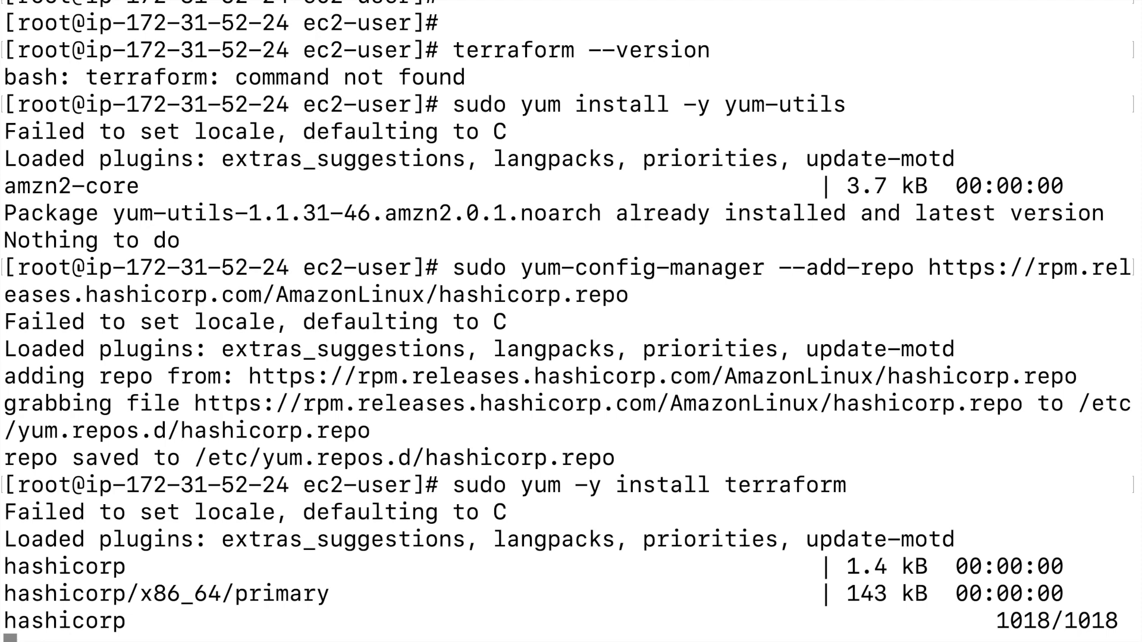
{"action": "scroll", "scroll_direction": "down", "scroll_amount": 3}
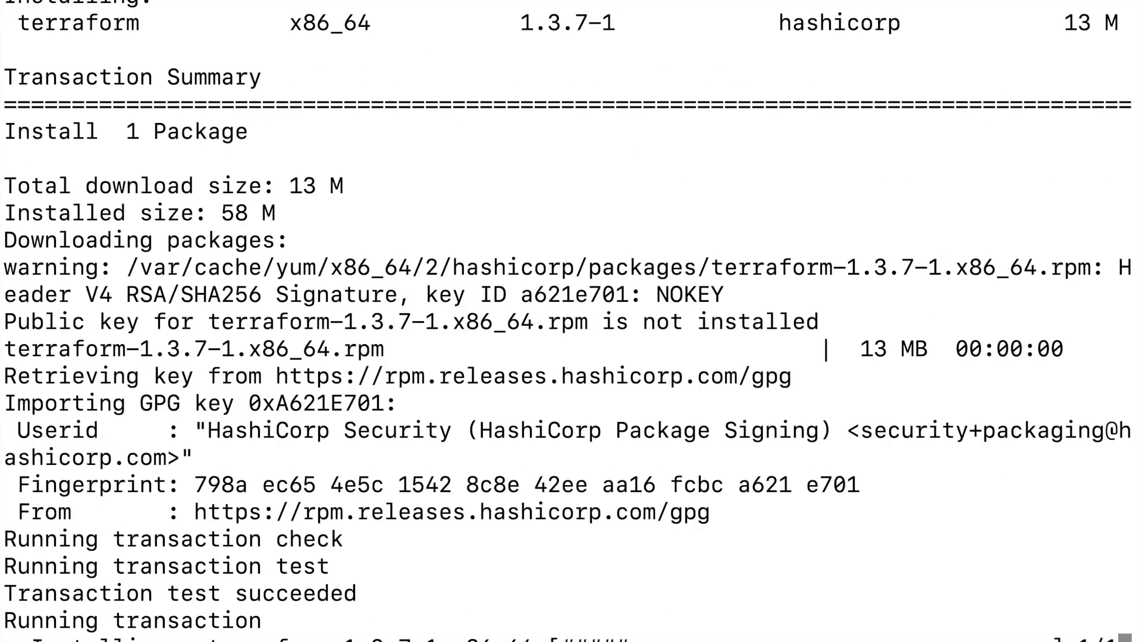
{"action": "scroll", "scroll_direction": "down", "scroll_amount": 3}
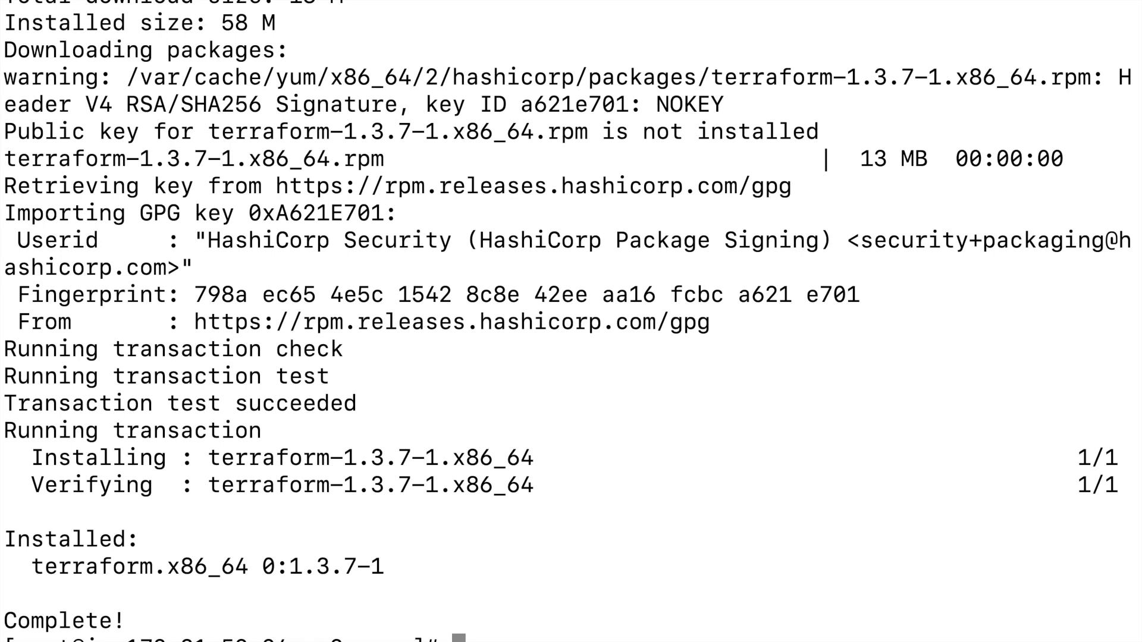
{"action": "type", "text": "te"}
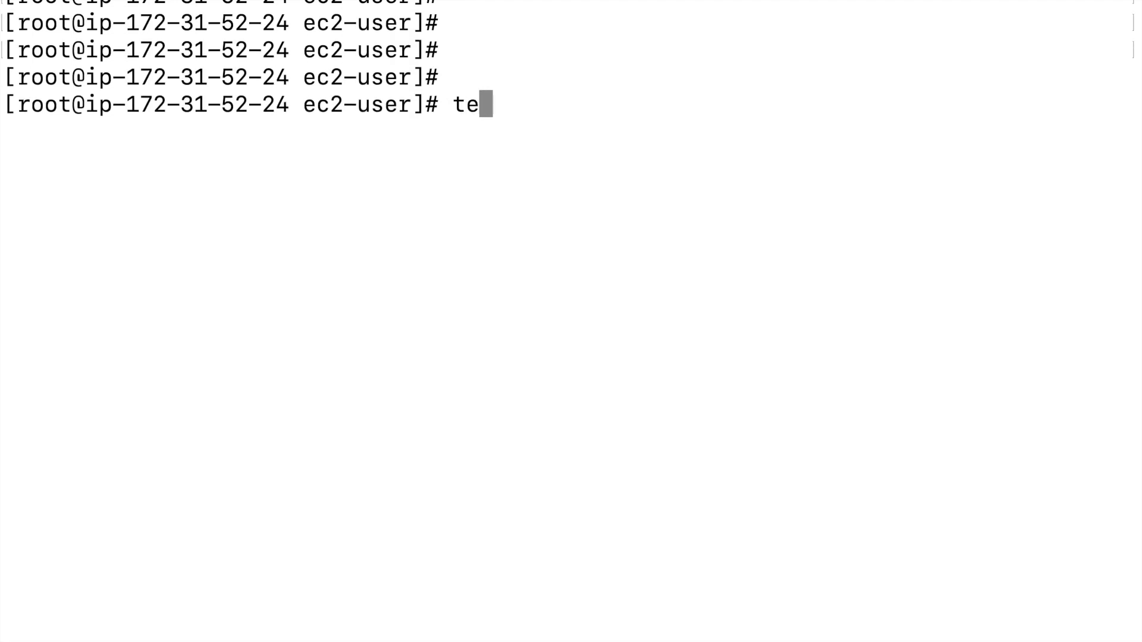
Step: Run terraform --version and confirm it reports Terraform v1.3.7 on linux_amd64
{"action": "type", "text": "rraform --versio"}
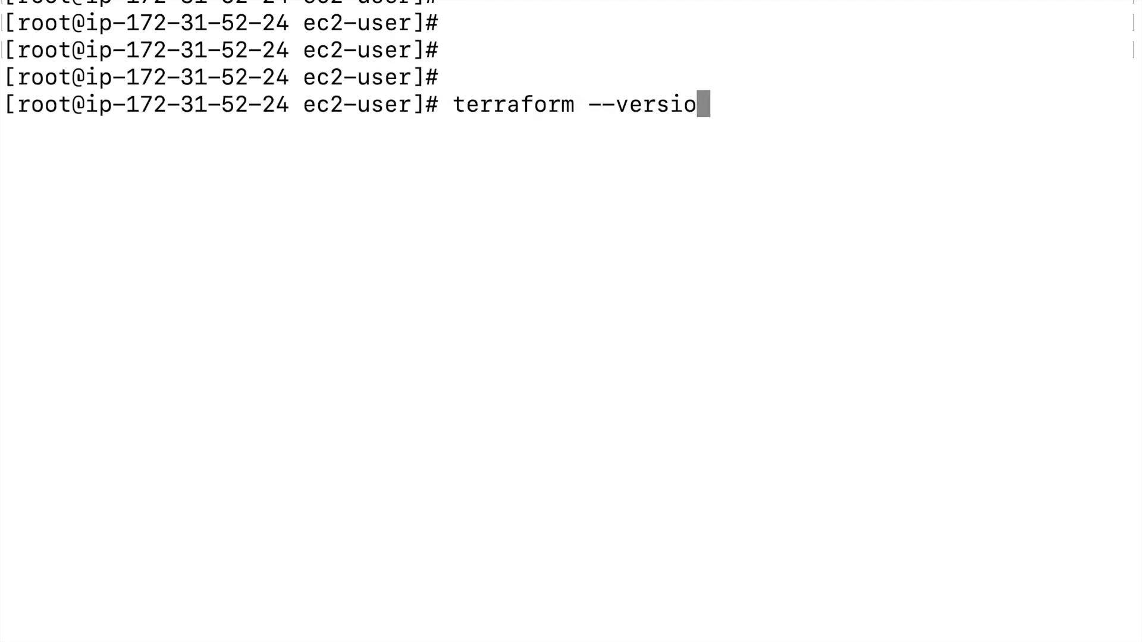
{"action": "key", "text": "Return"}
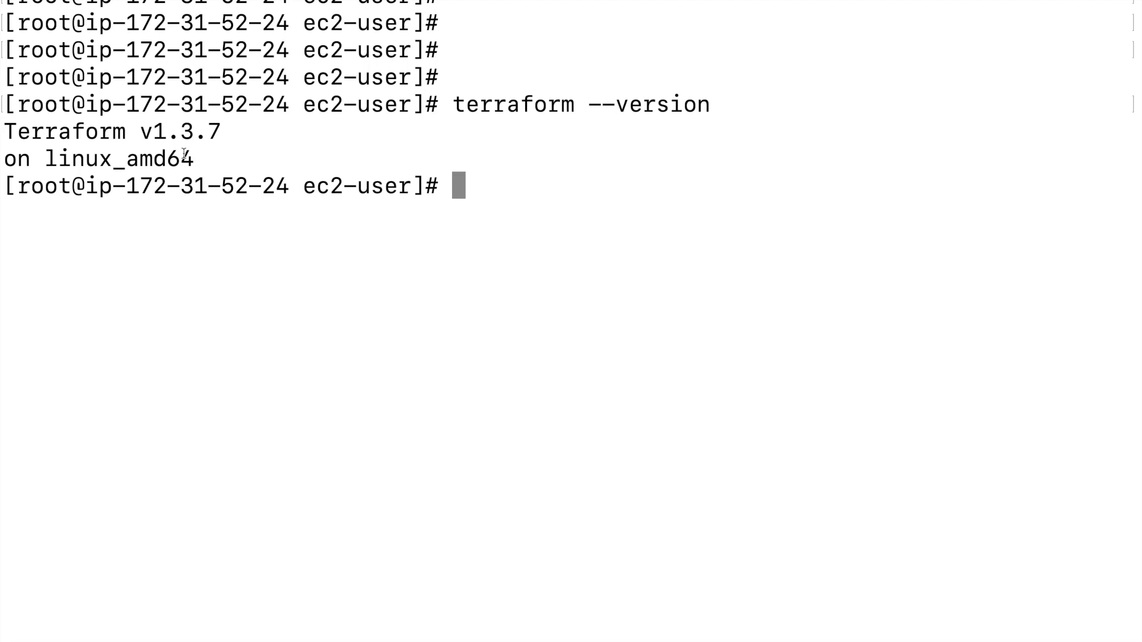